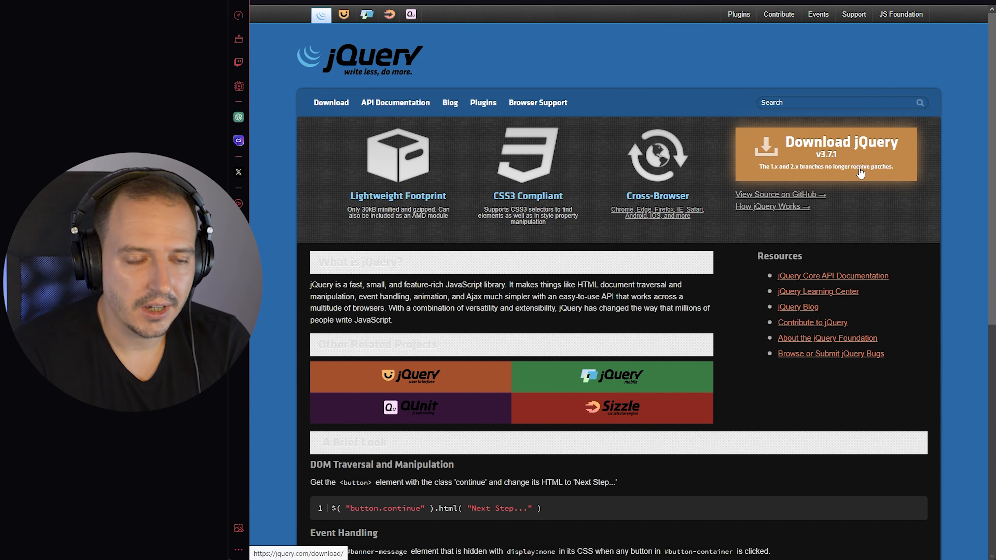
- Scroll to the 'A Brief Look' section and review the DOM, events and Ajax code samples
scroll(down, 3)
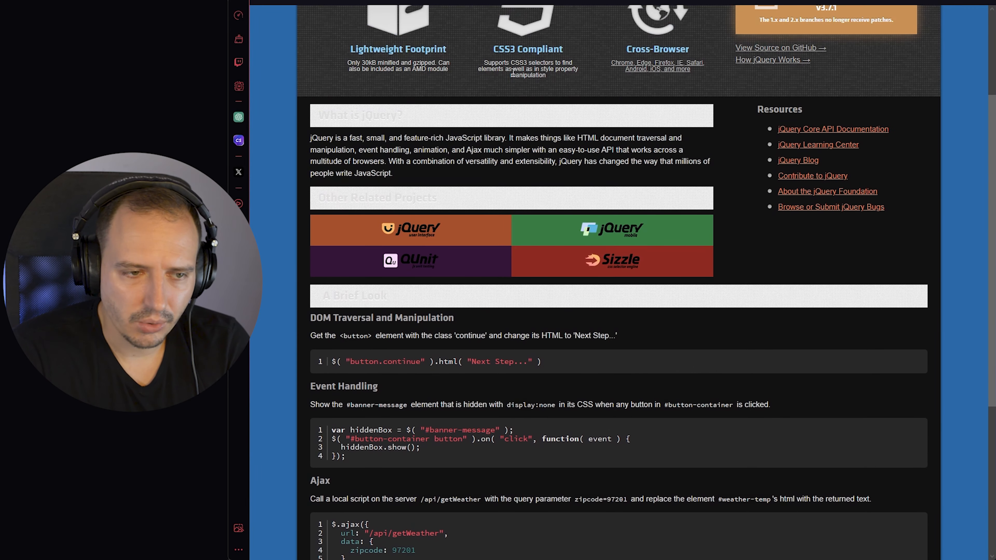
scroll(down, 3)
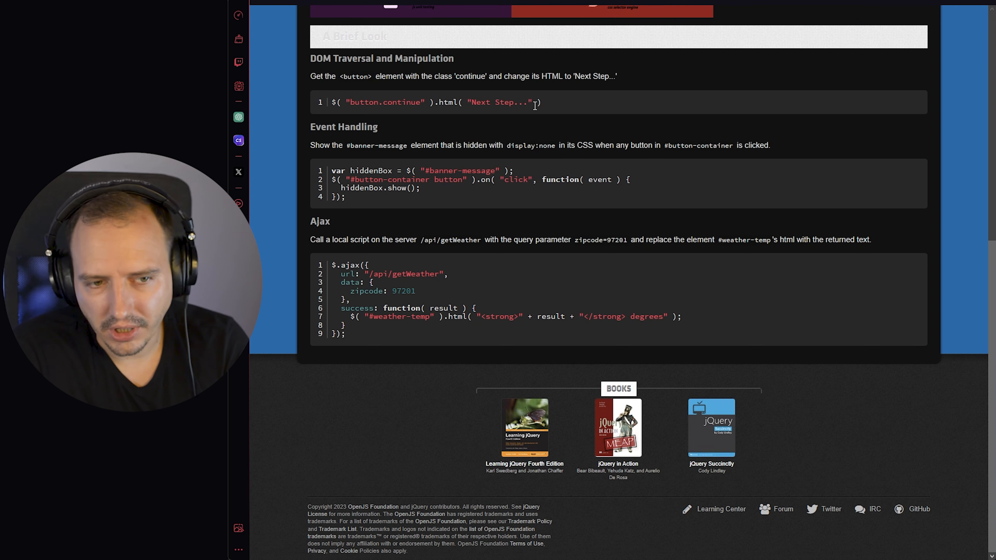
mouse_move(479, 226)
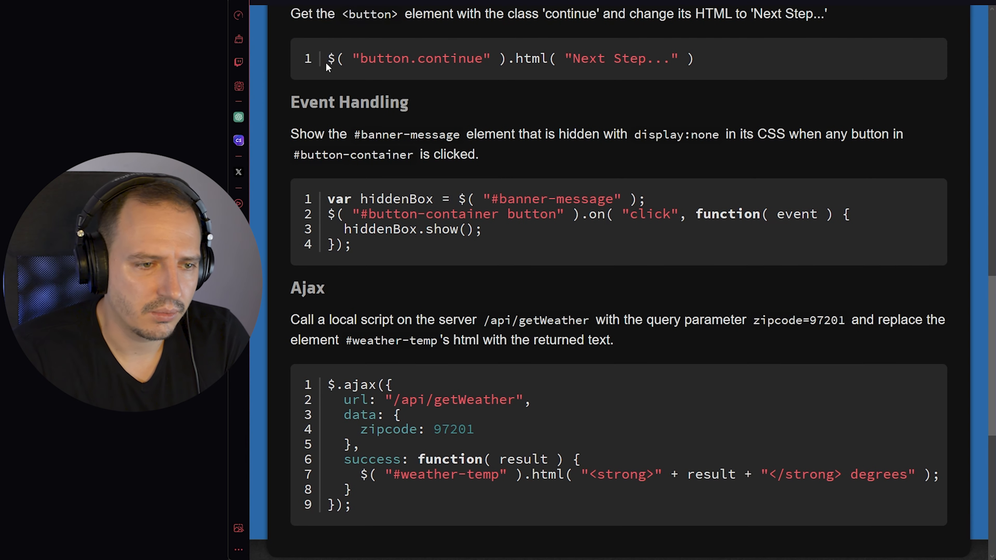
double_click(331, 59)
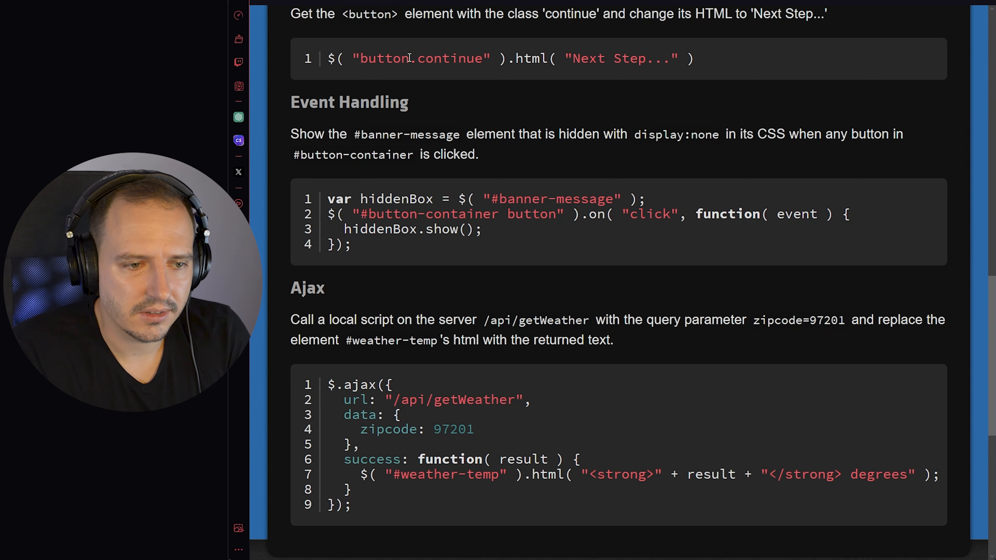
double_click(436, 13)
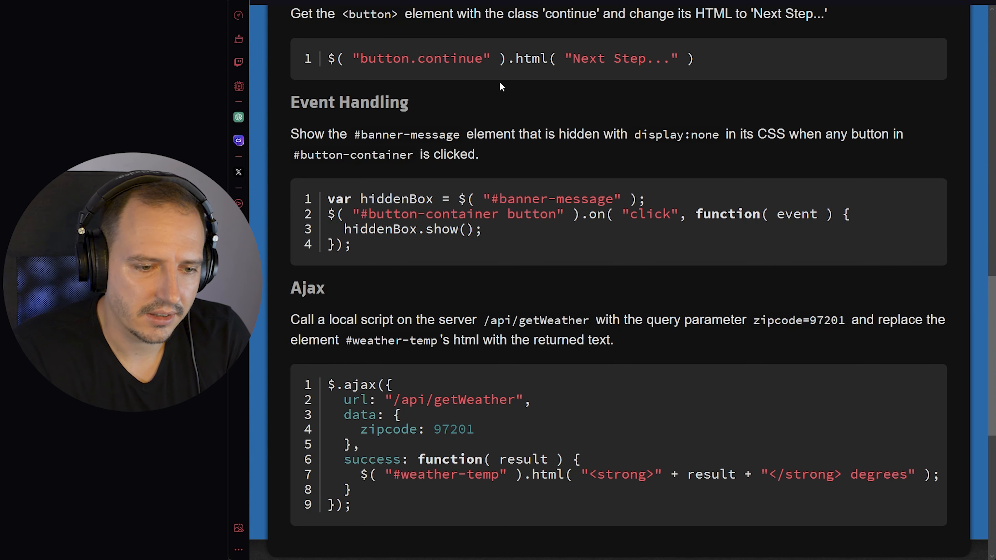
double_click(526, 59)
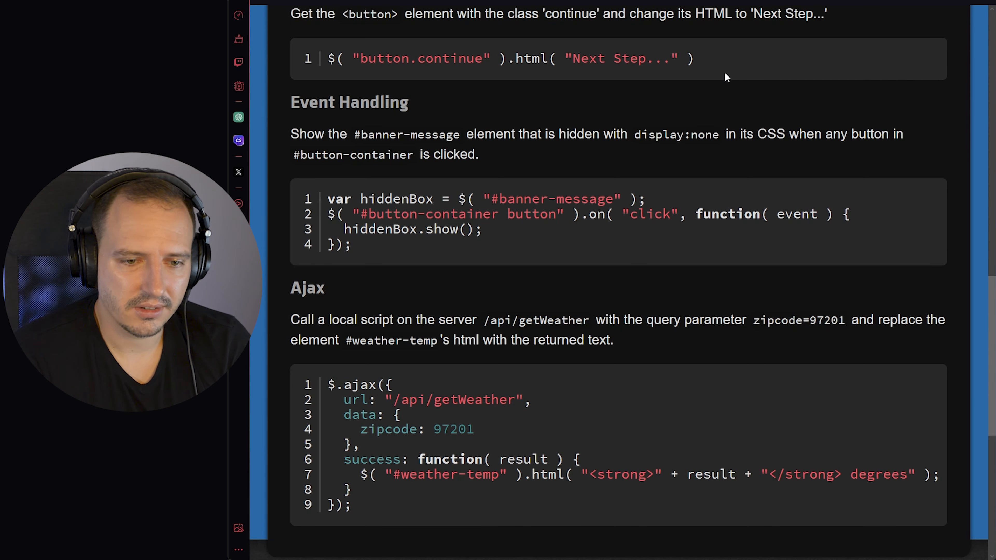
scroll(down, 3)
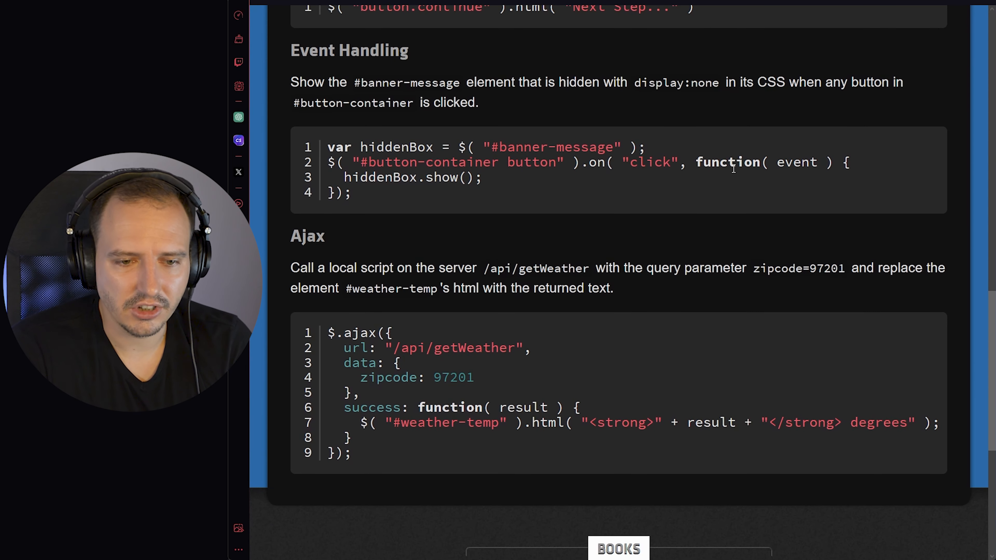
scroll(up, 3)
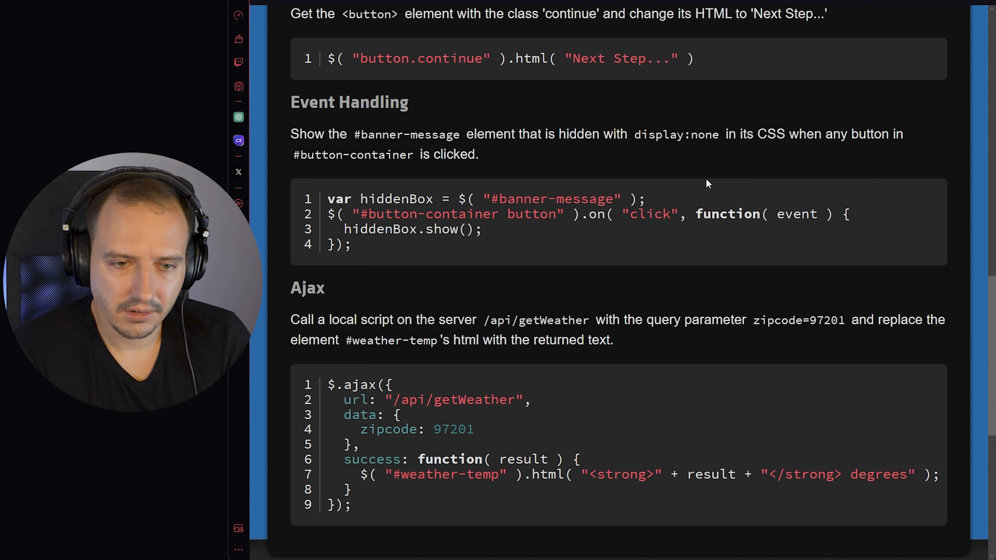
mouse_move(744, 179)
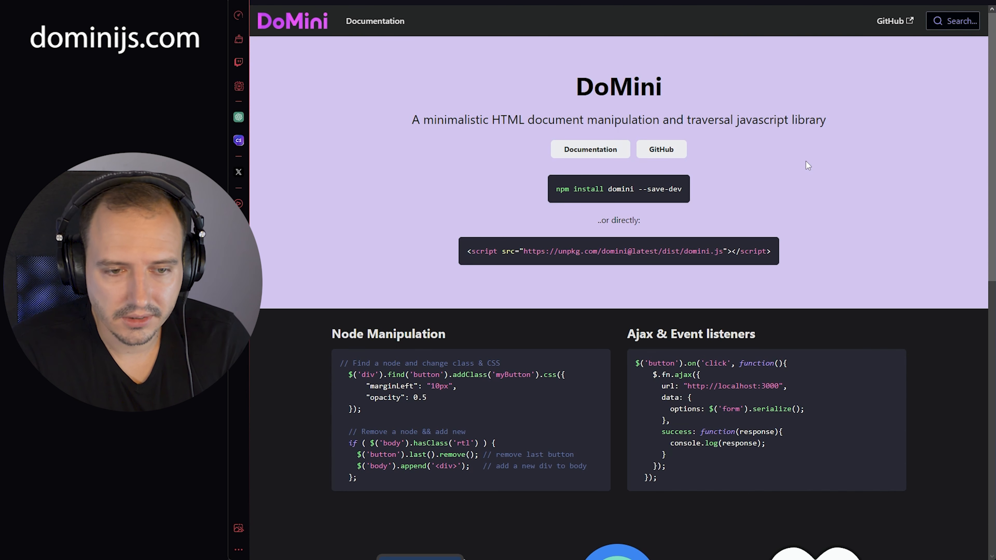
scroll(down, 3)
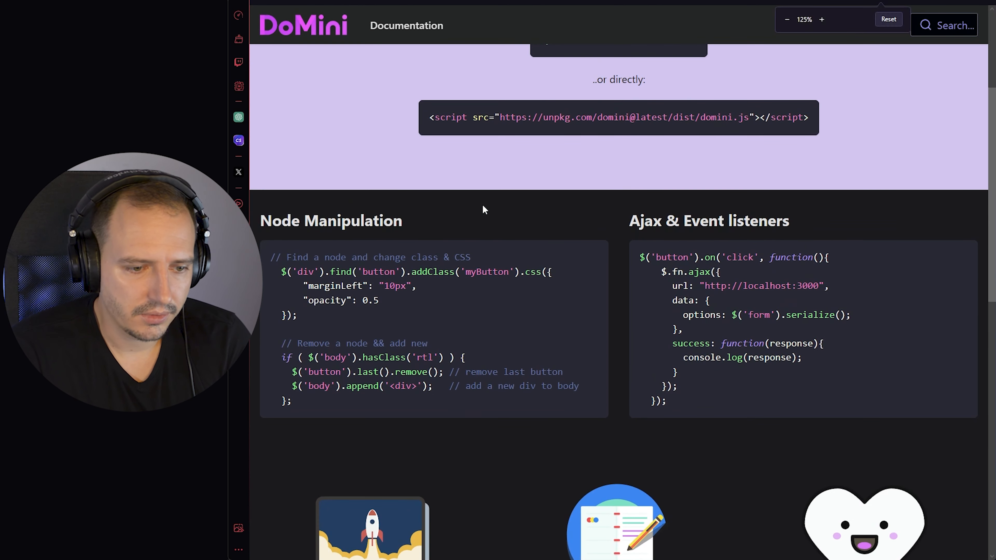
click(821, 19)
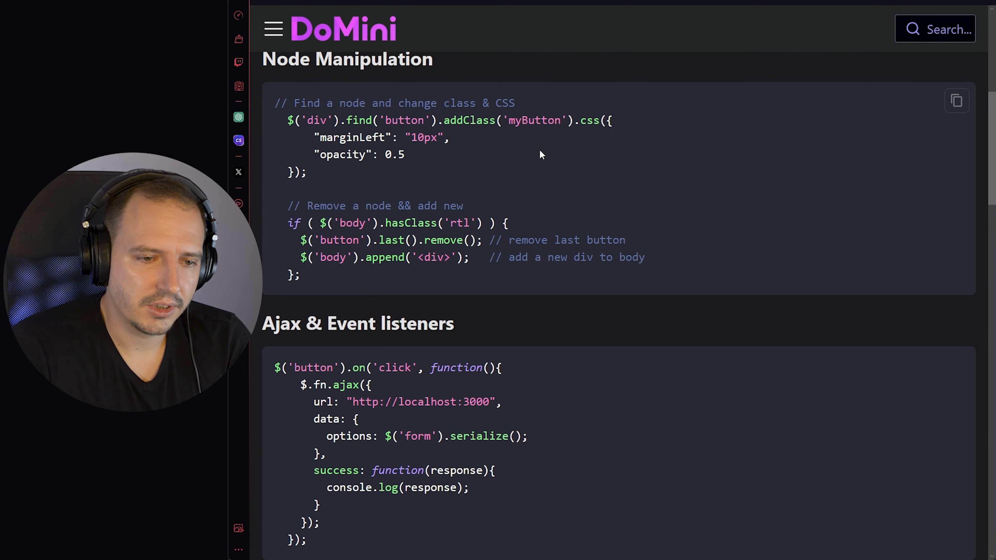
mouse_move(532, 153)
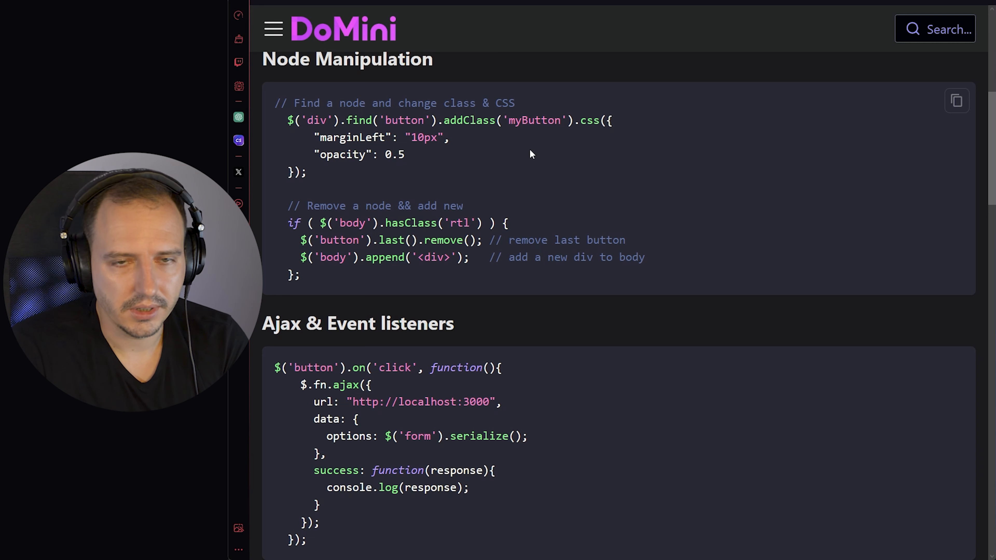
mouse_move(557, 172)
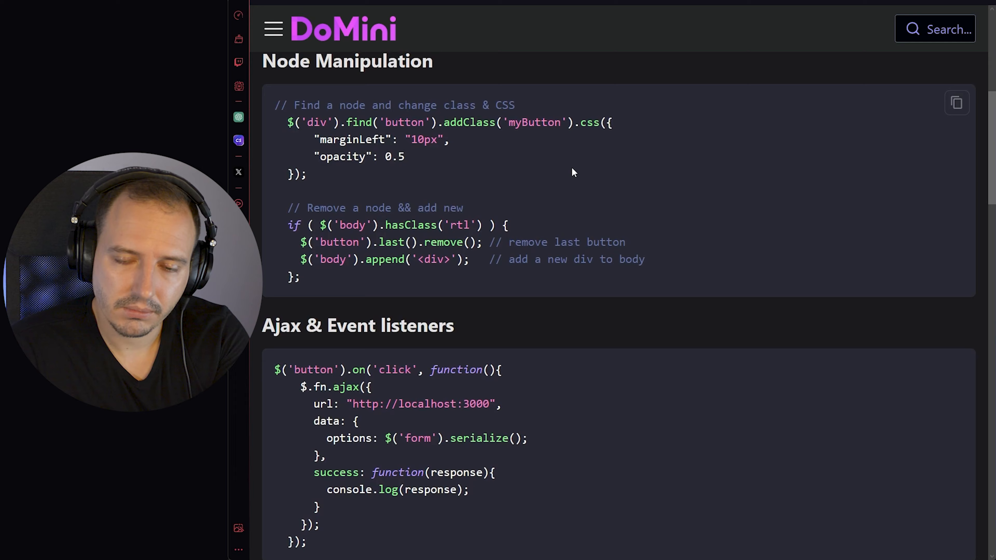
scroll(up, 3)
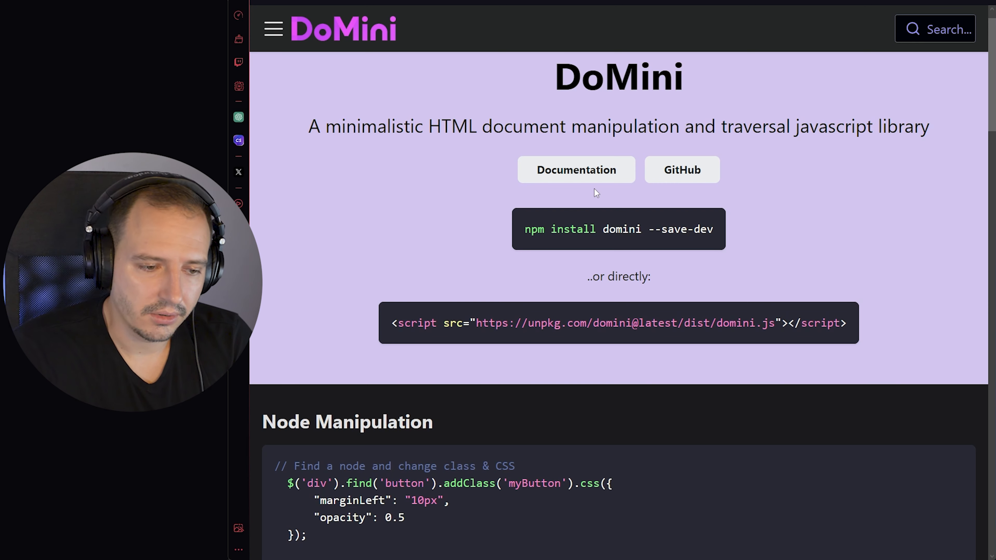
scroll(down, 3)
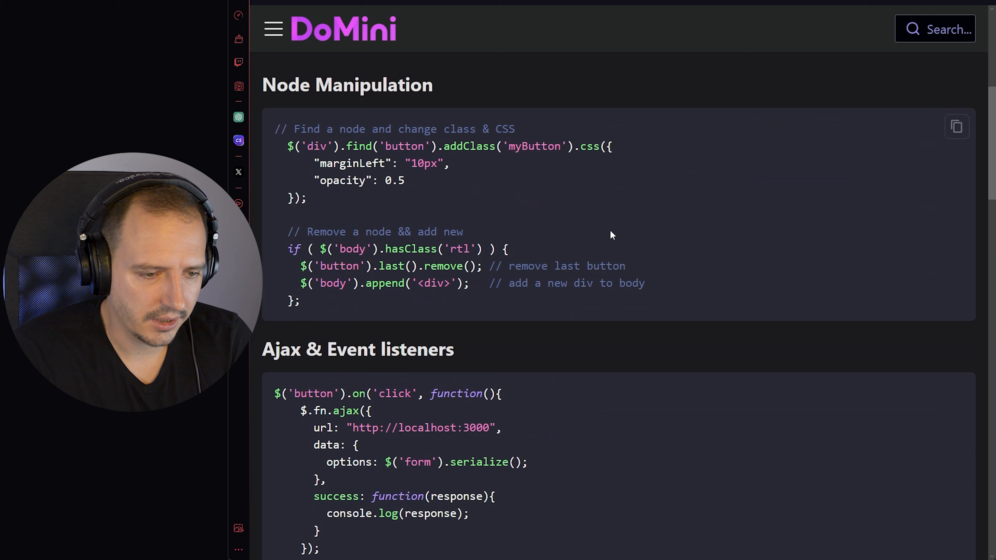
scroll(down, 3)
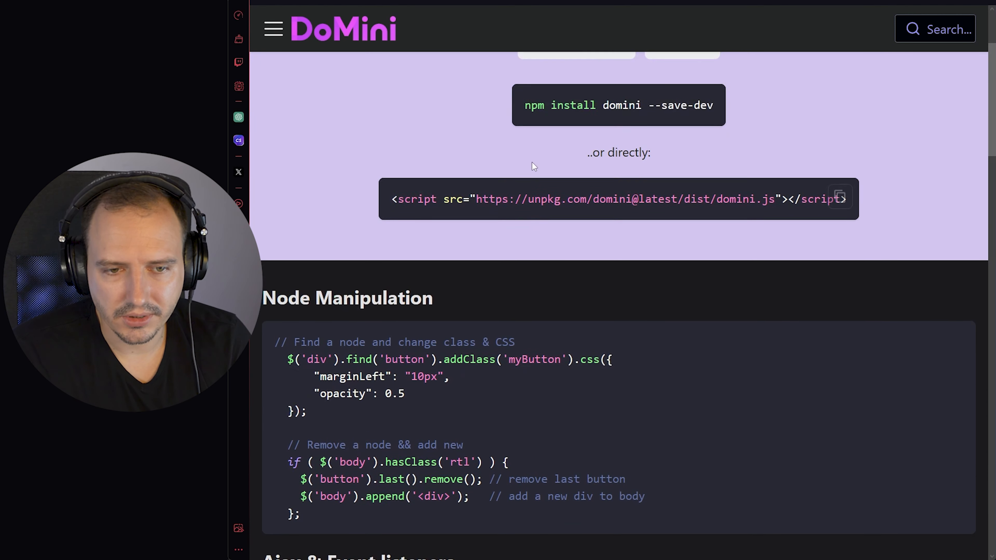
scroll(up, 3)
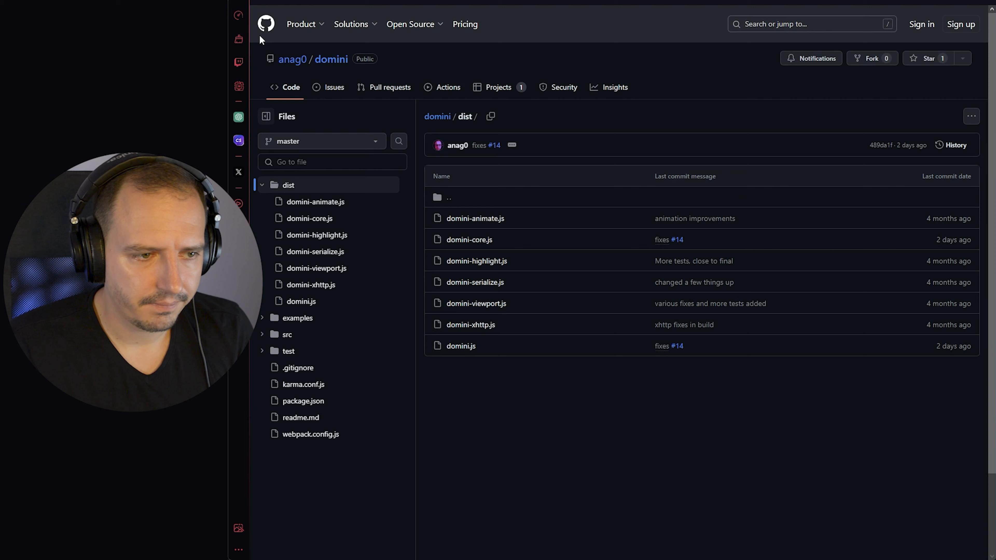
mouse_move(505, 242)
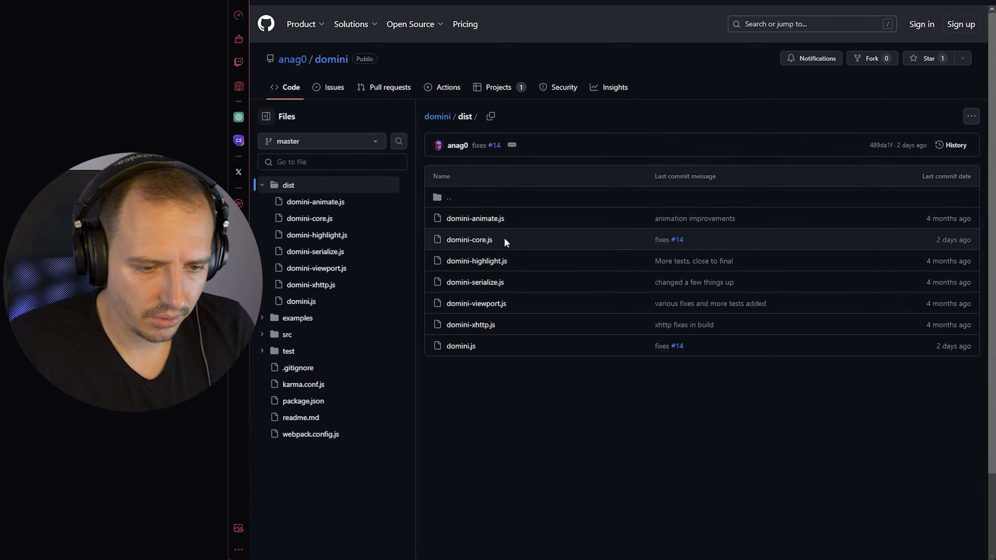
- Browse the domini repo's dist folder and view the minified domini-core.js build
click(461, 345)
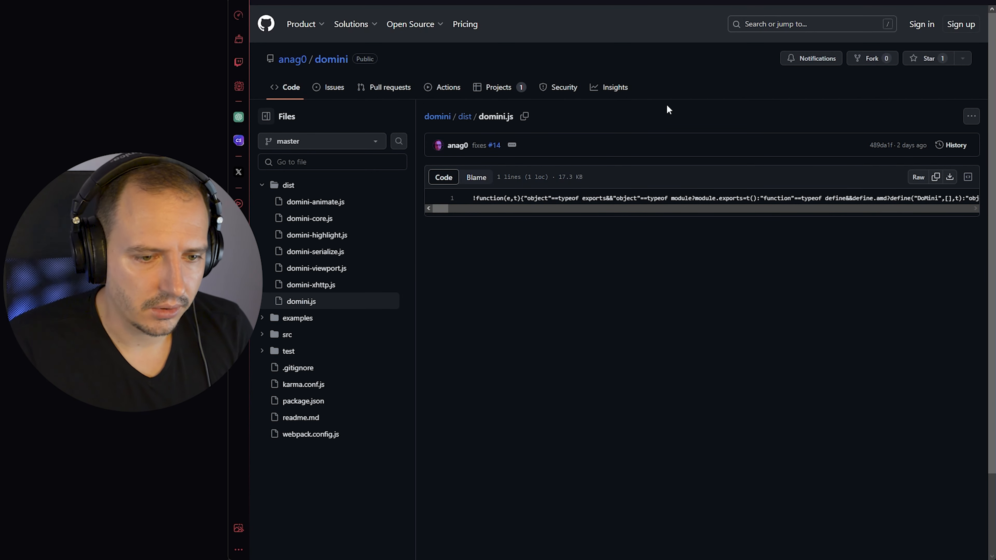
click(464, 116)
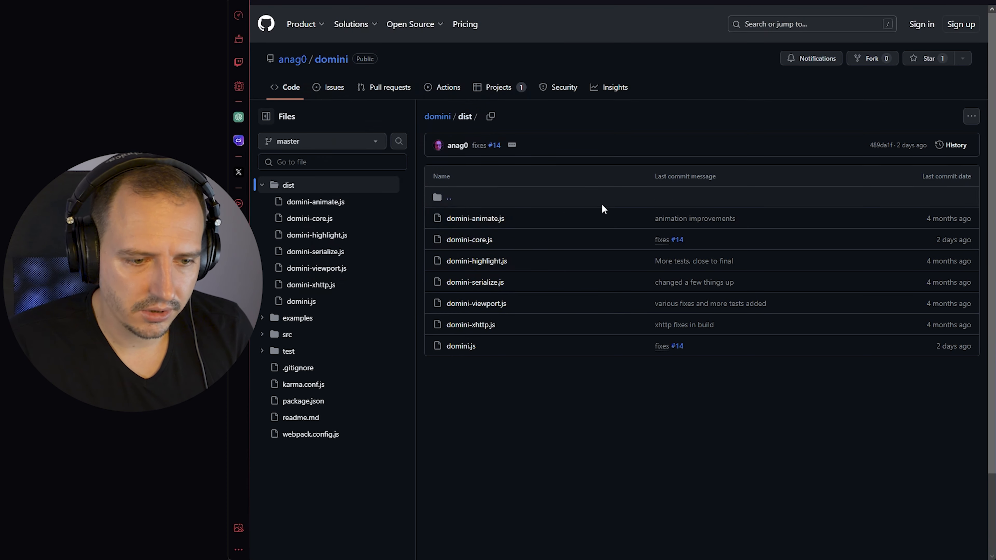
mouse_move(469, 239)
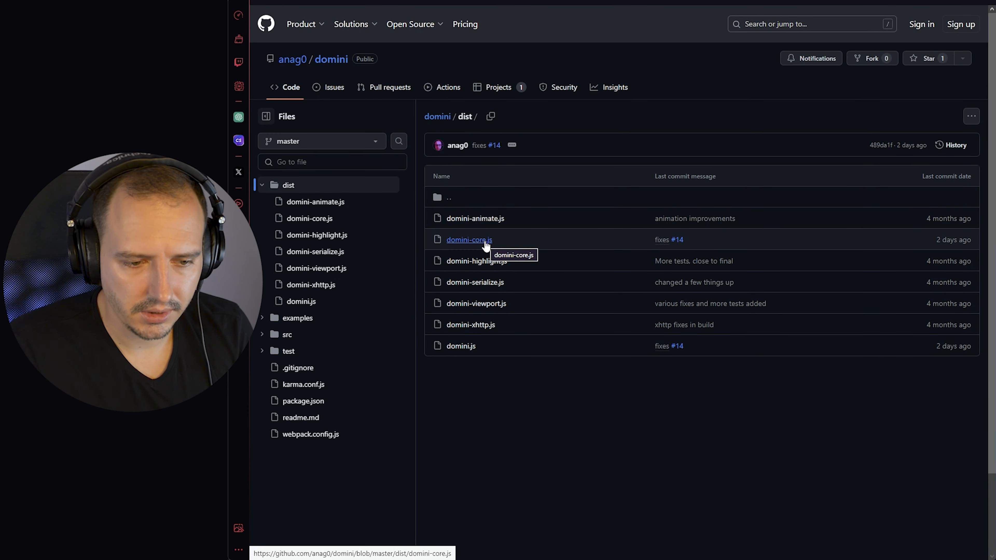
mouse_move(475, 218)
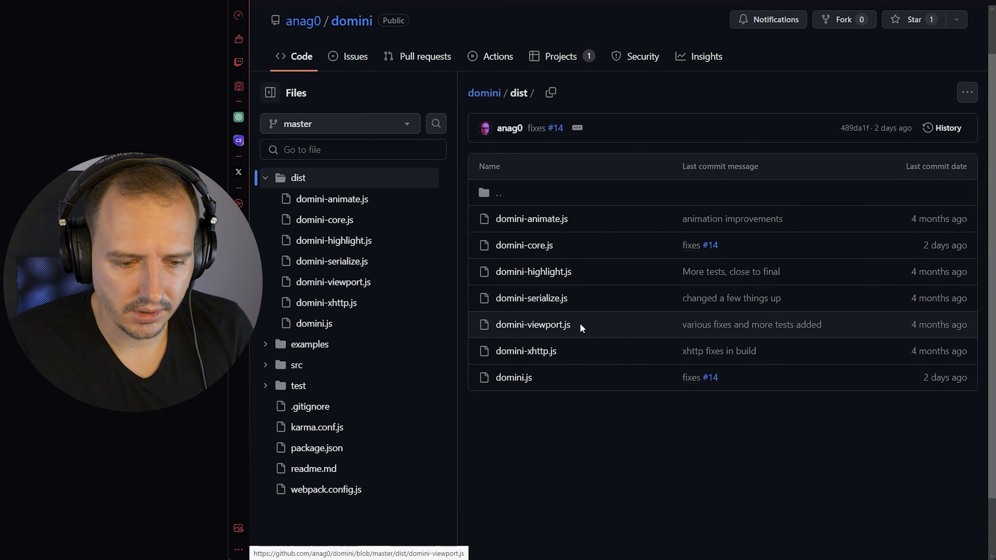
mouse_move(571, 356)
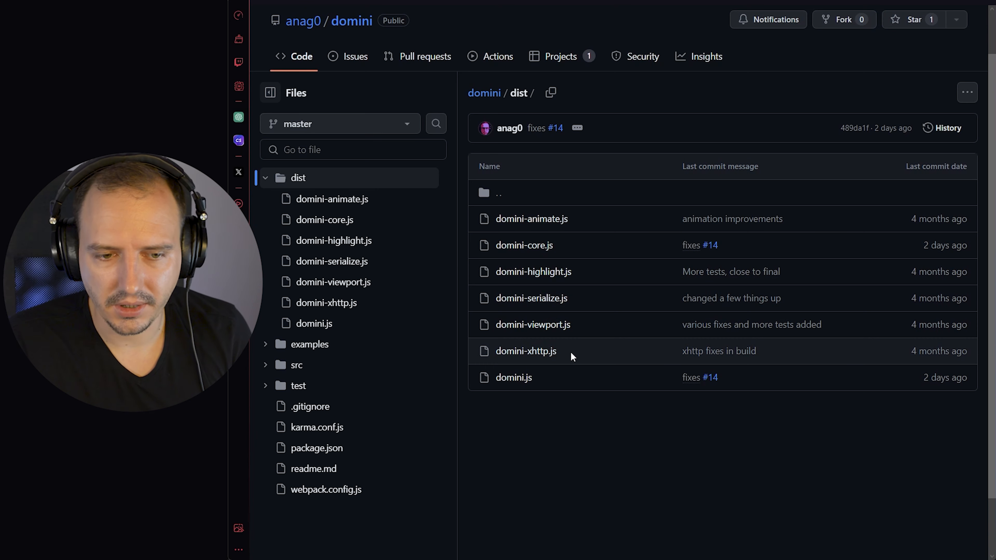
mouse_move(769, 281)
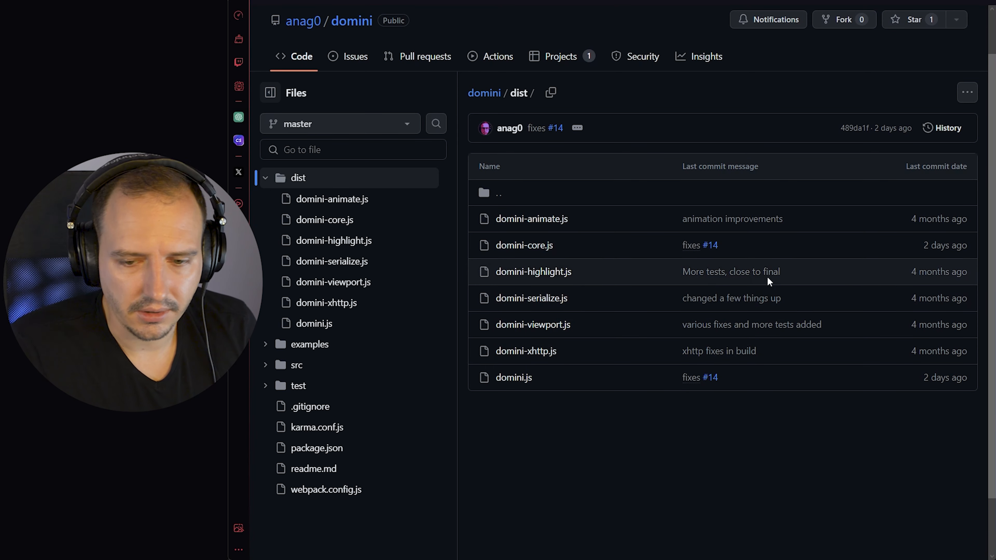
click(524, 245)
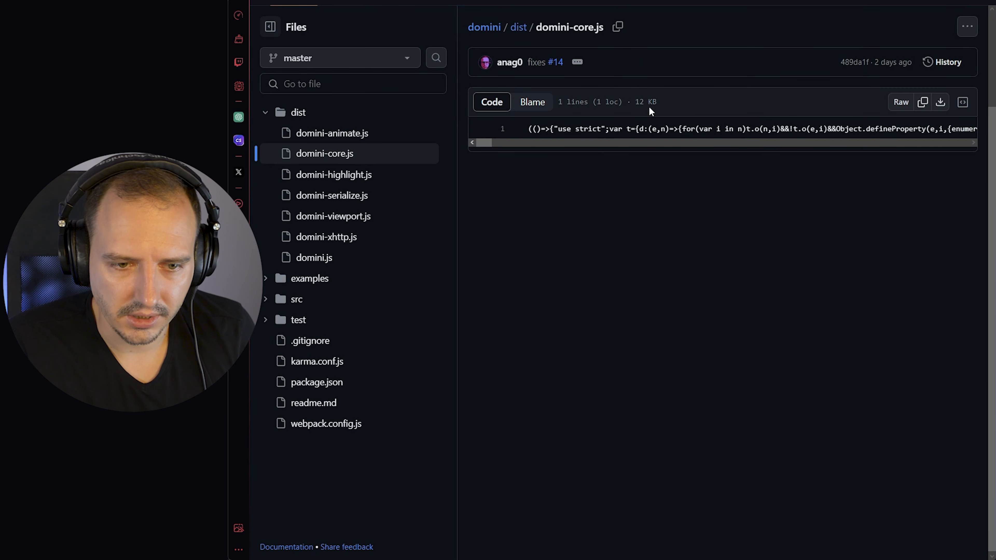
mouse_move(569, 91)
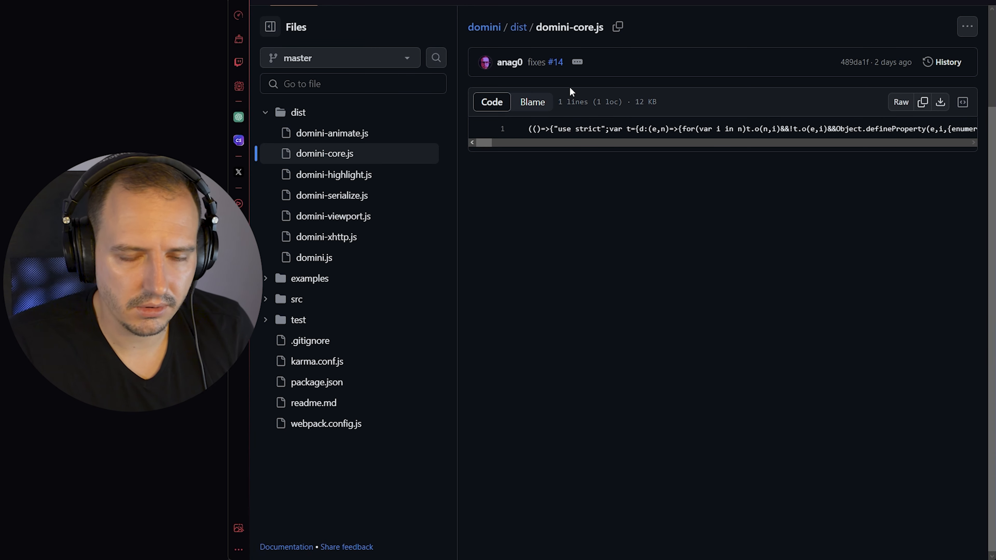
mouse_move(610, 94)
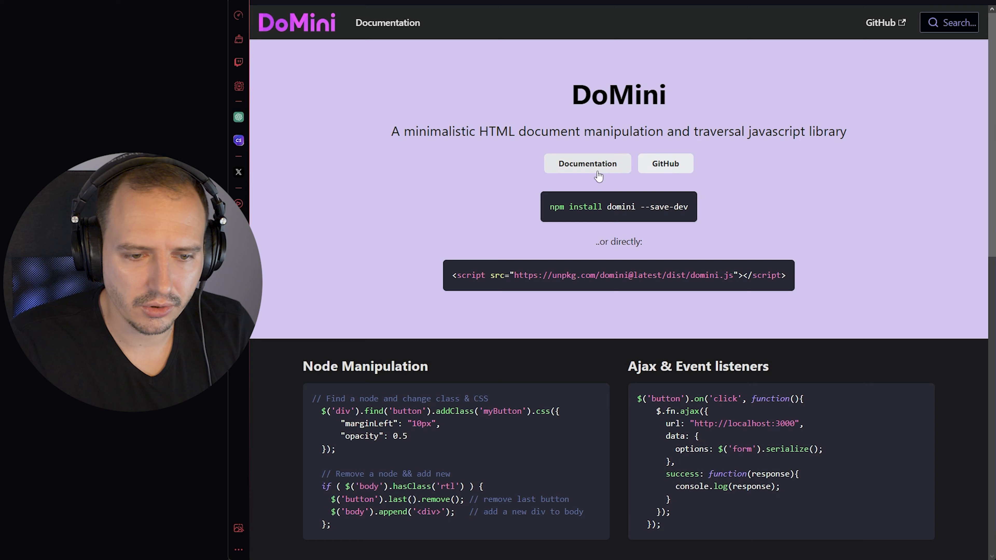
click(586, 163)
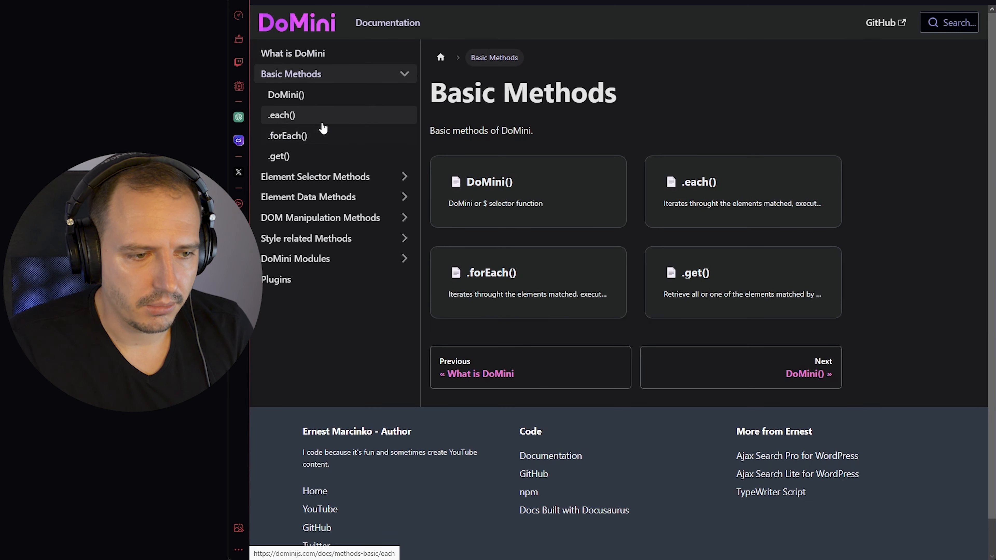
click(315, 176)
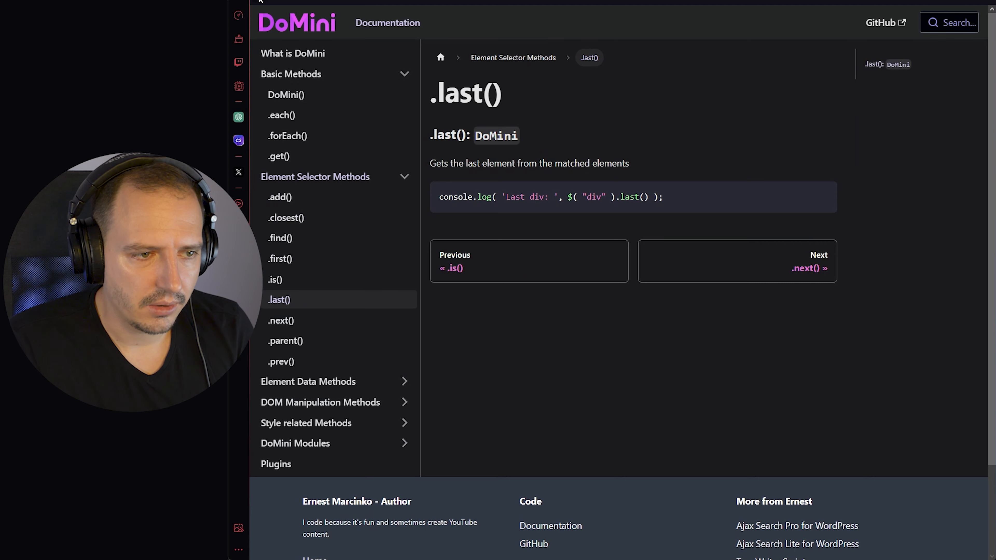
click(293, 53)
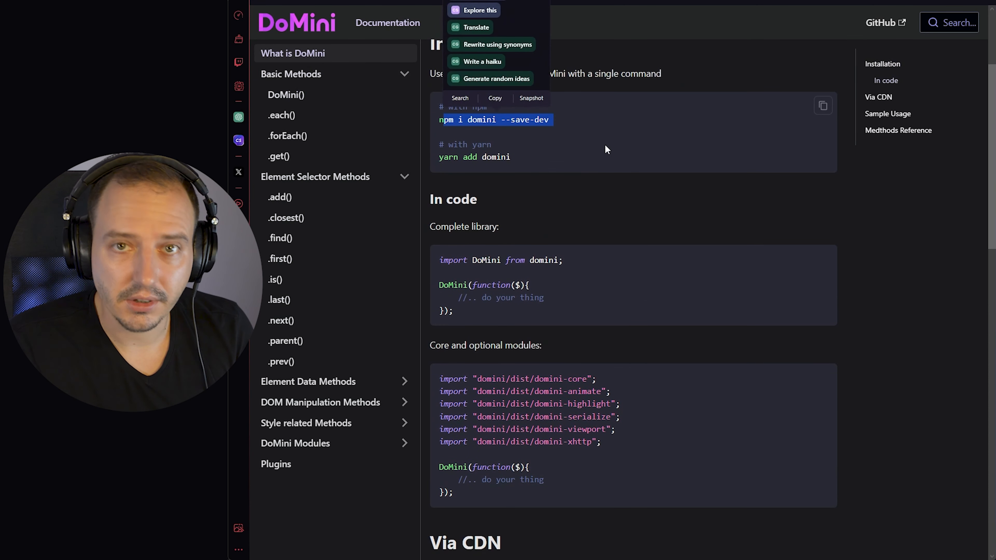
scroll(down, 3)
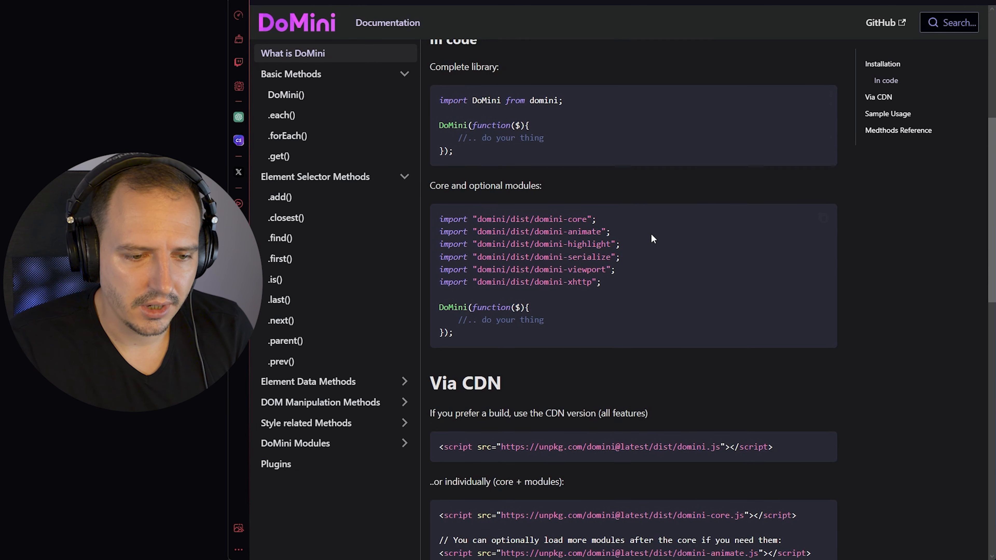
scroll(down, 3)
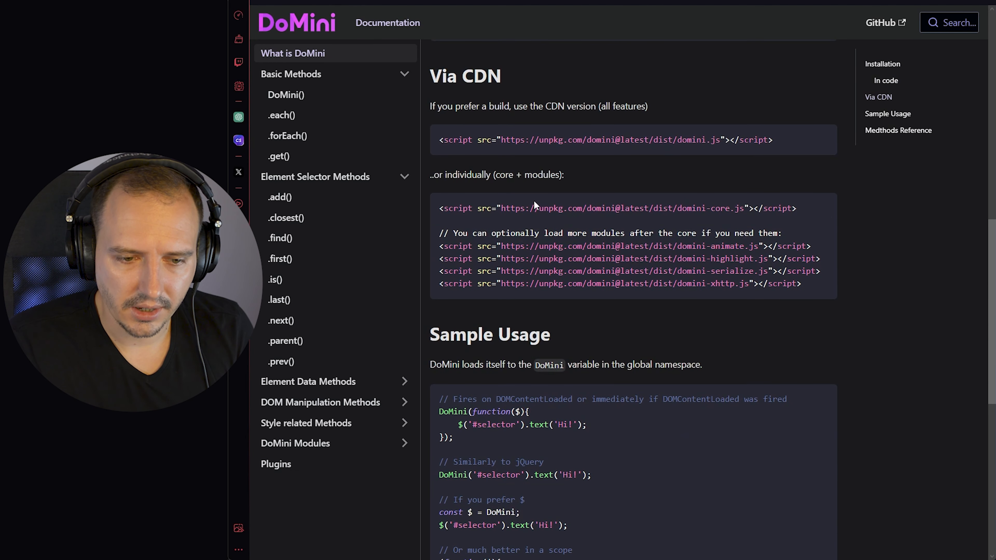
scroll(down, 3)
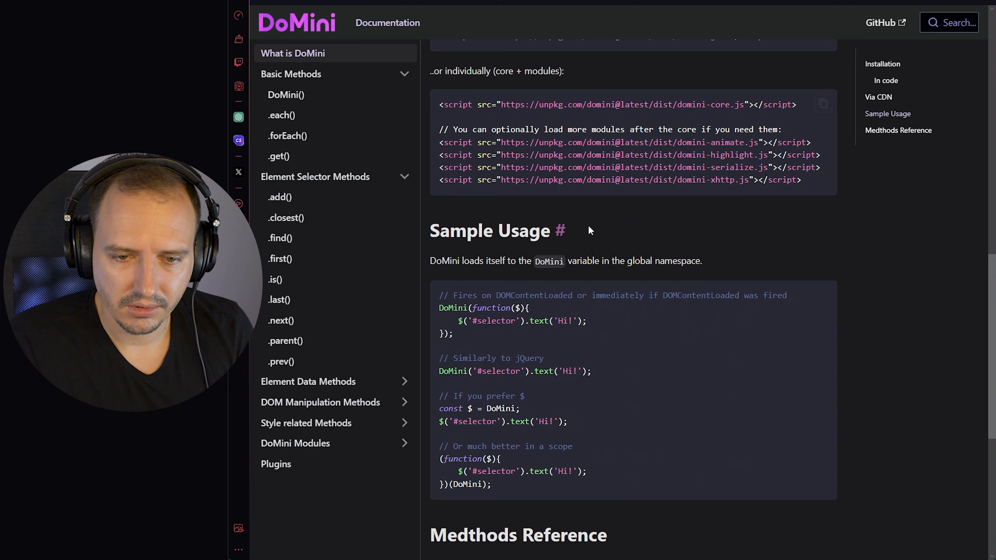
scroll(up, 3)
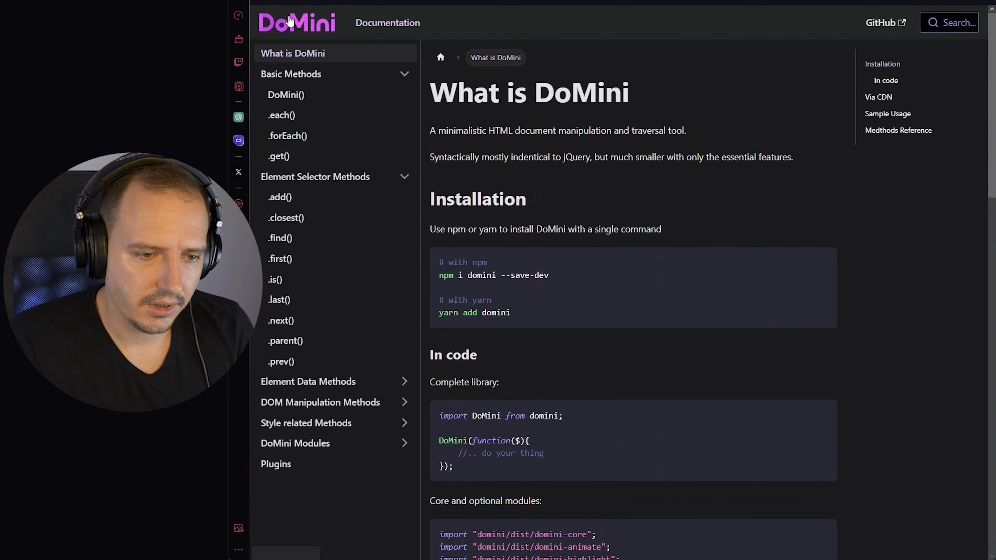
click(297, 23)
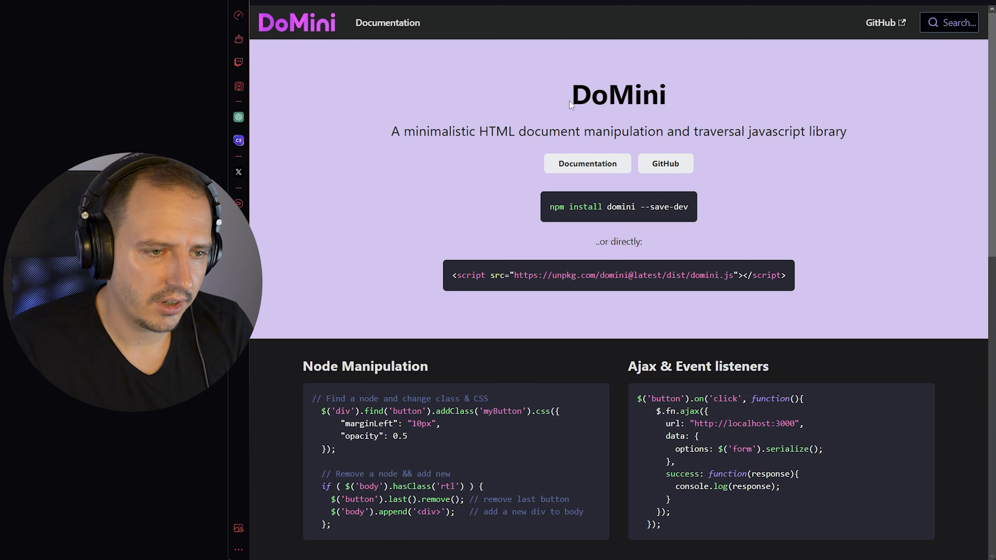
mouse_move(677, 152)
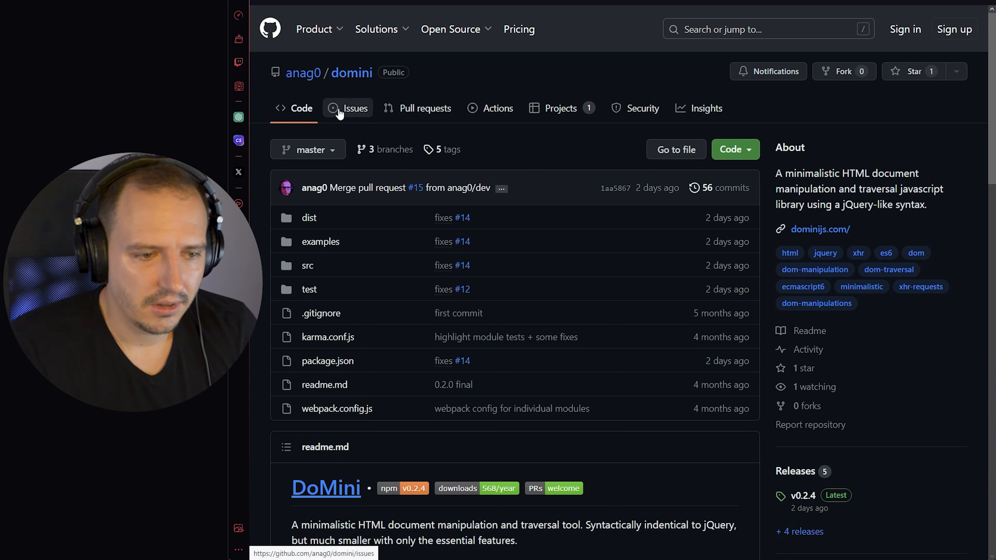
mouse_move(561, 108)
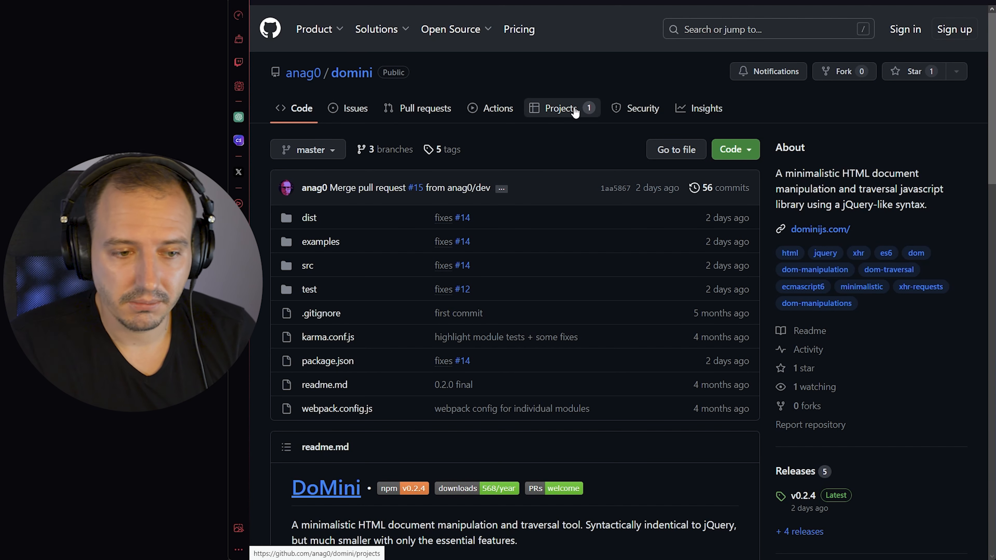
mouse_move(570, 100)
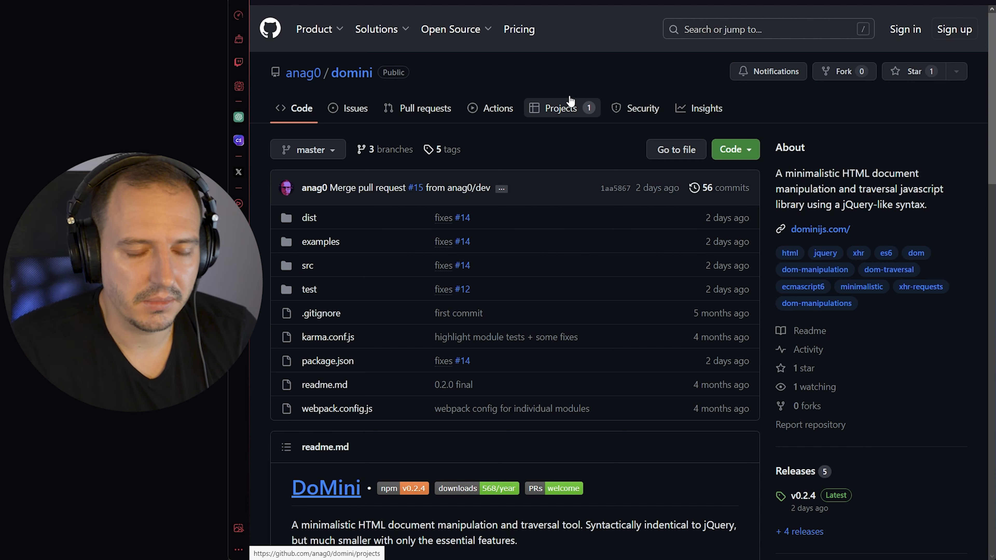